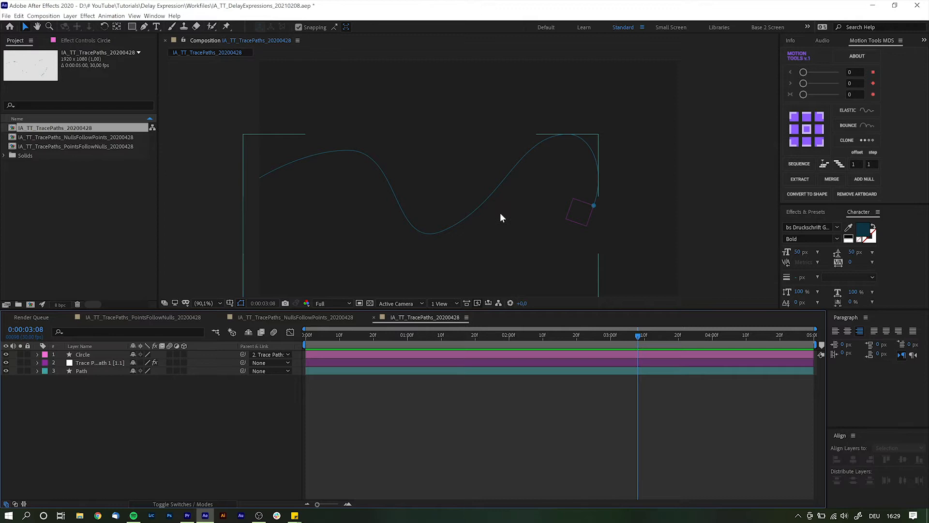
{"action": "mouse_move", "coordinate": [480, 239]}
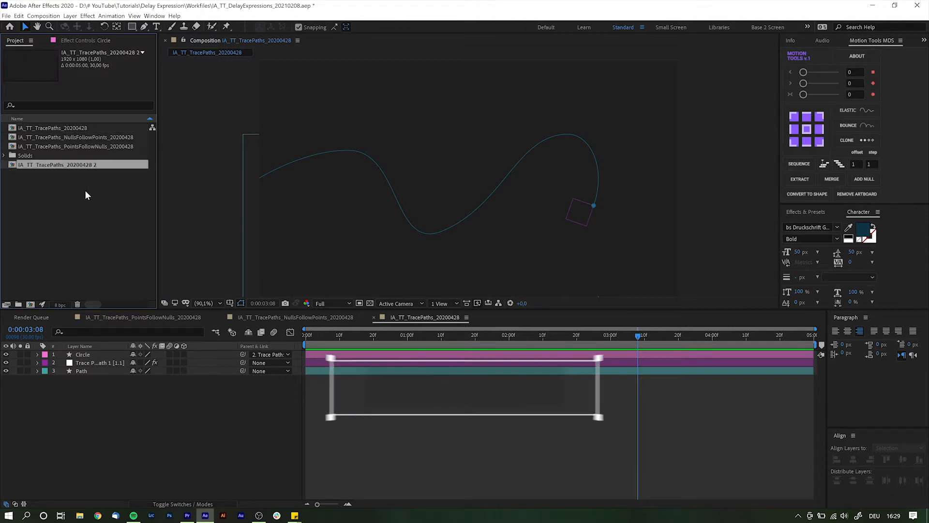
Duplicate the TracePaths comp as IA_TT_DelayExpression_20210209 with a gray solid beneath the path.
{"action": "key", "text": "ctrl+d"}
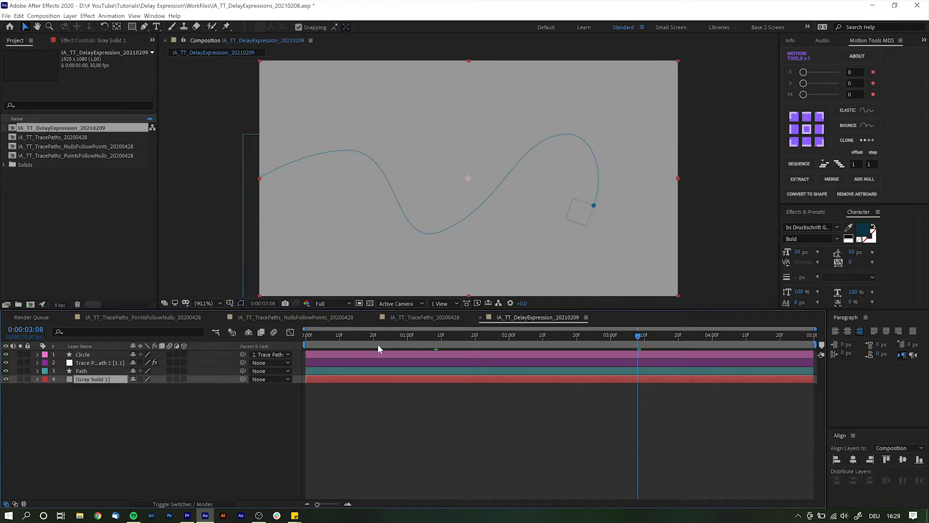
Preview the animation and reveal the Trace Path layer's keyframed Progress property.
{"action": "left_click", "coordinate": [442, 336]}
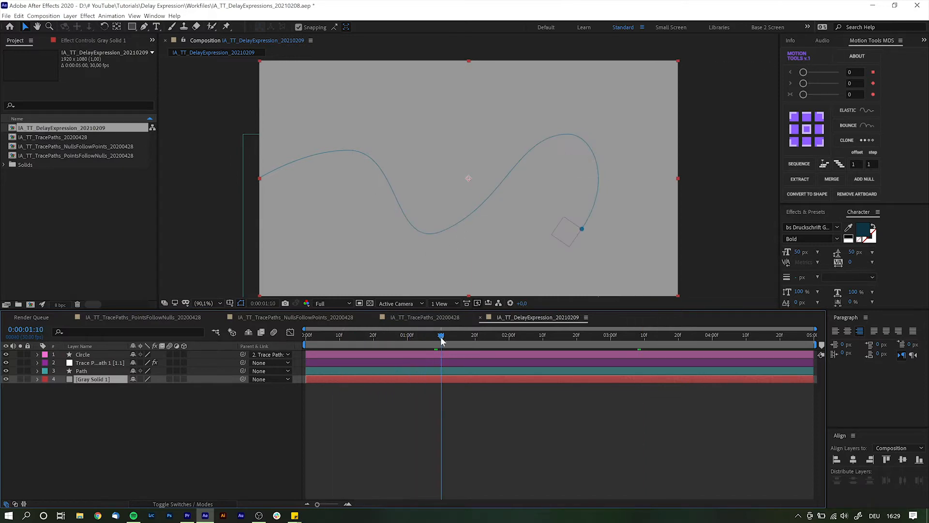
{"action": "left_click", "coordinate": [441, 335]}
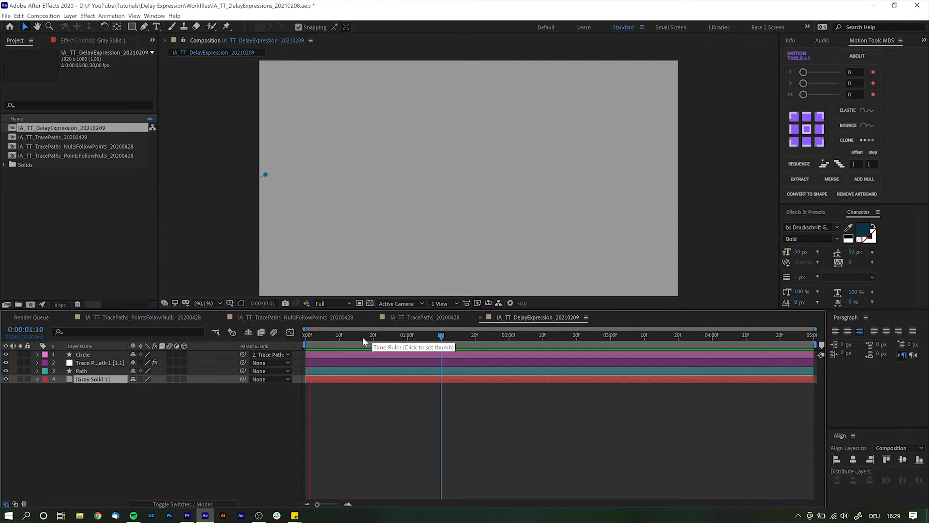
{"action": "left_click", "coordinate": [513, 335]}
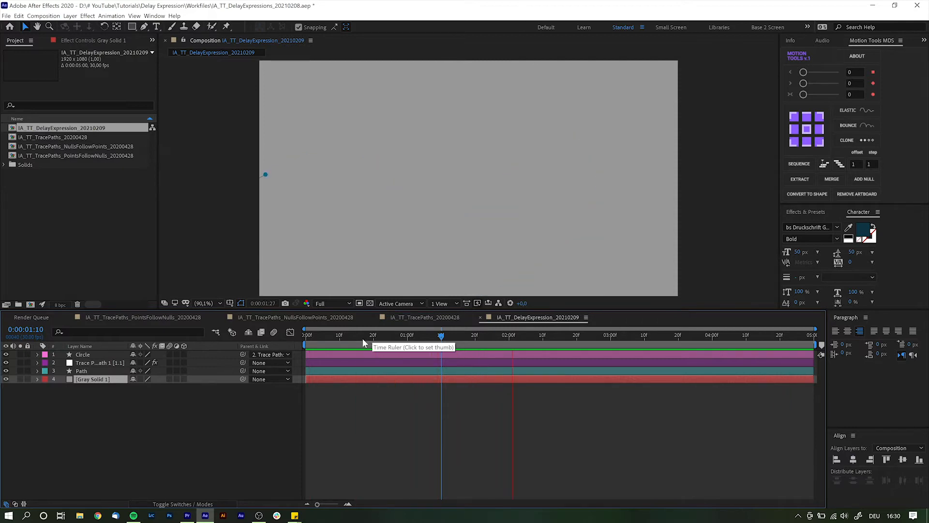
{"action": "left_click", "coordinate": [310, 336]}
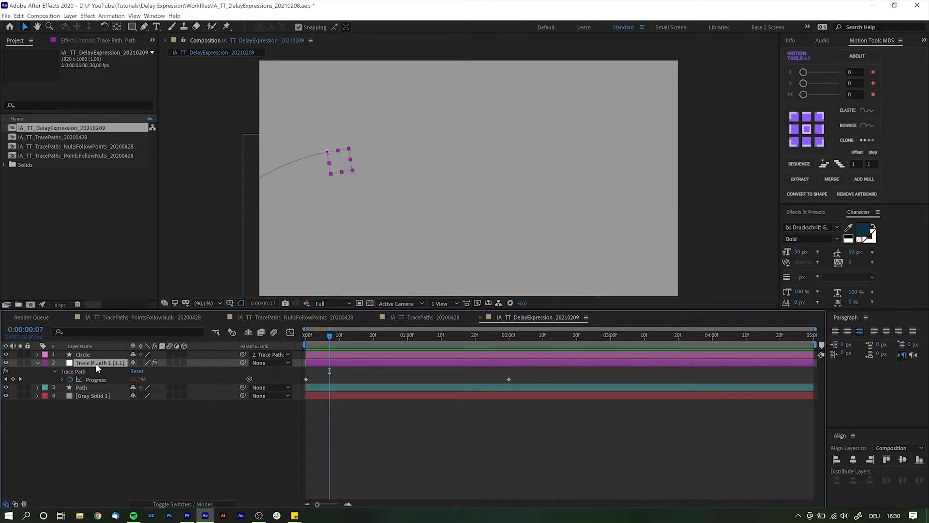
{"action": "mouse_move", "coordinate": [95, 365]}
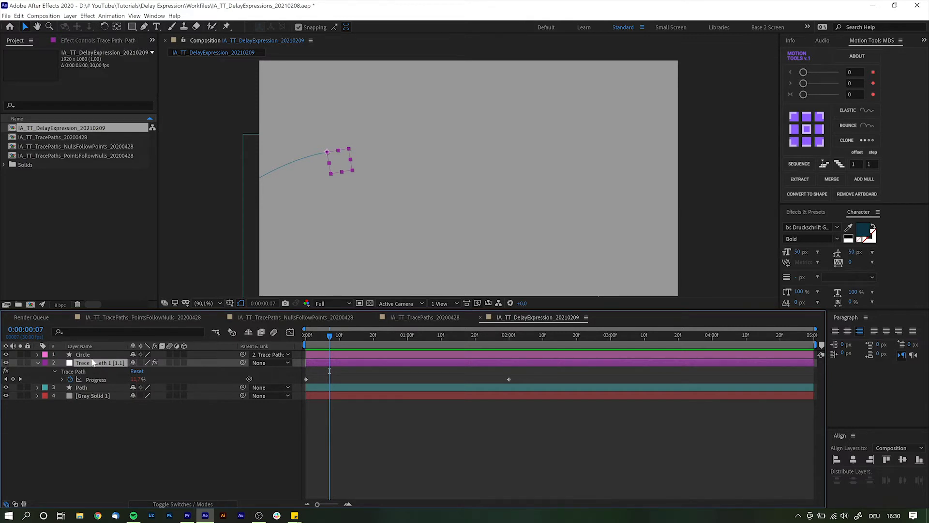
Set the Circle layer's Parent & Link to None and scrub back to the start.
{"action": "left_click", "coordinate": [82, 355]}
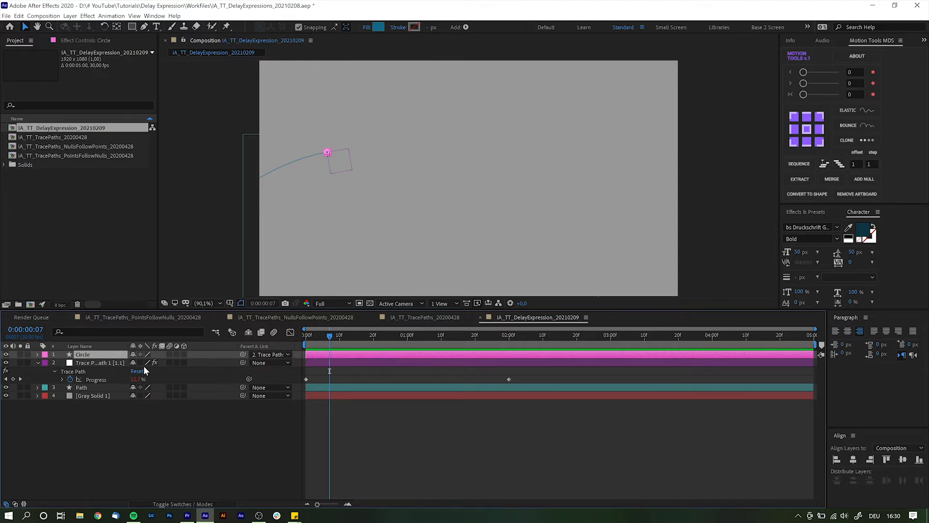
{"action": "mouse_move", "coordinate": [204, 381]}
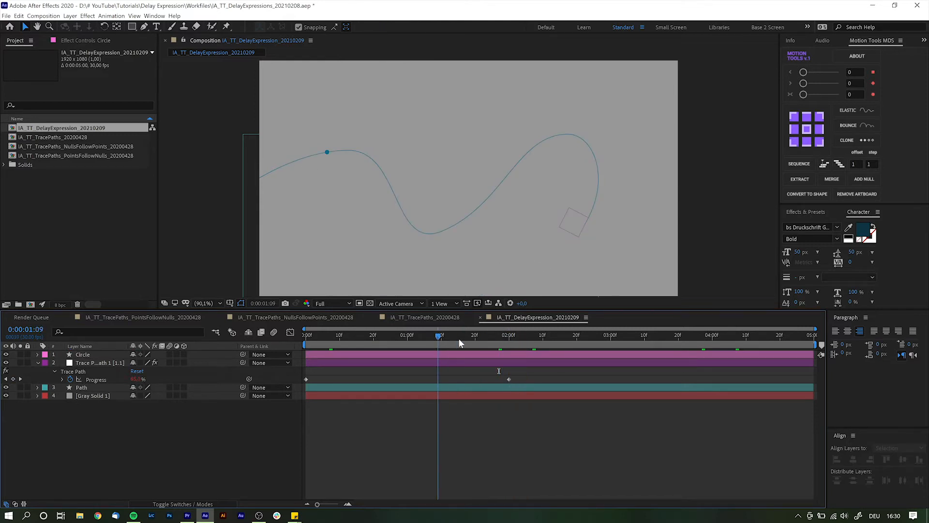
{"action": "left_click_drag", "start_coordinate": [439, 336], "coordinate": [380, 336]}
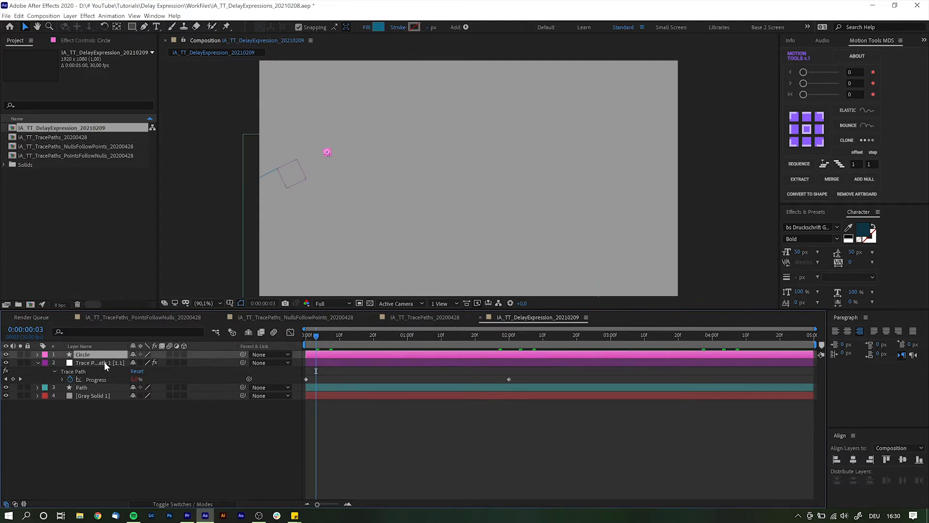
Pick-whip the Circle's Position expression to the Trace Path layer's Position.
{"action": "left_click", "coordinate": [95, 362]}
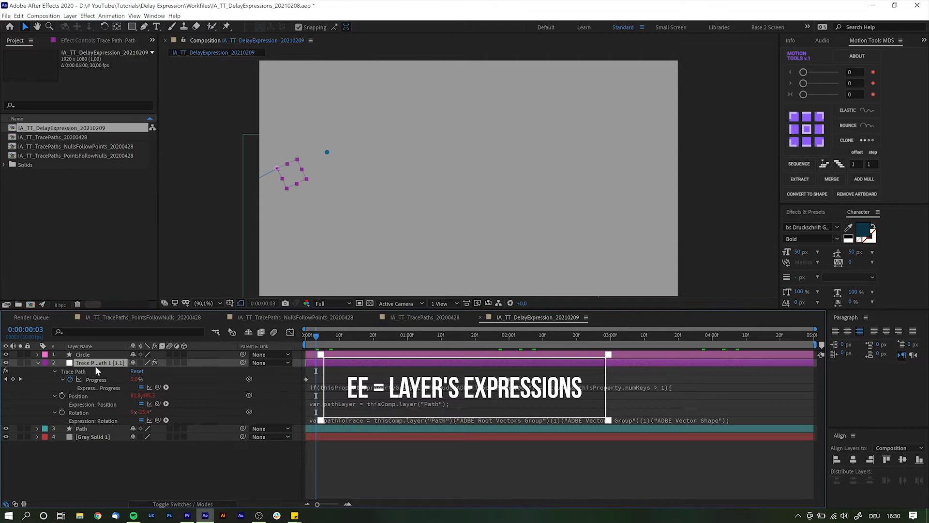
{"action": "mouse_move", "coordinate": [298, 416]}
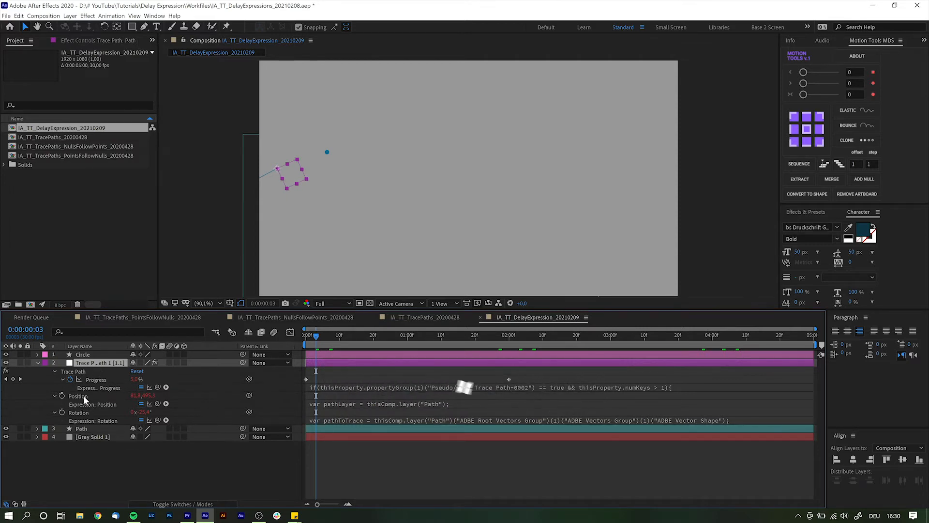
{"action": "left_click", "coordinate": [77, 395]}
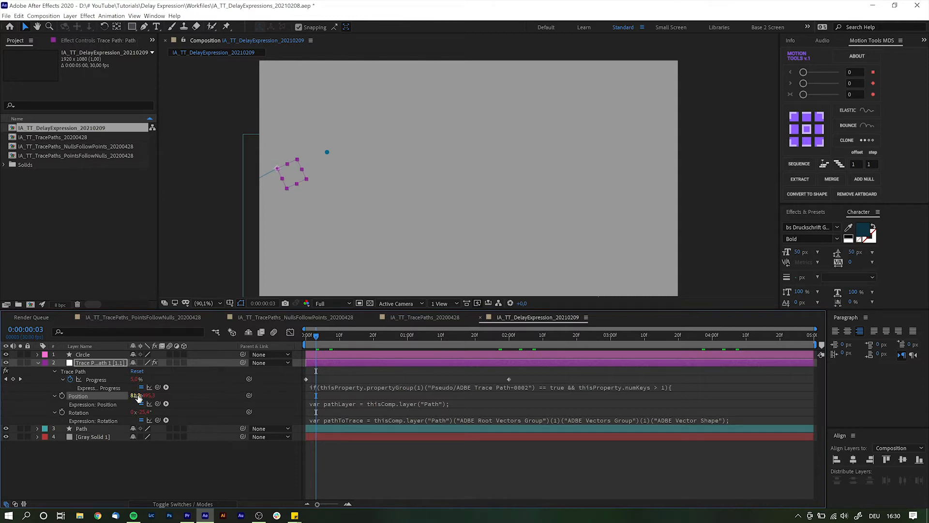
{"action": "left_click", "coordinate": [83, 354]}
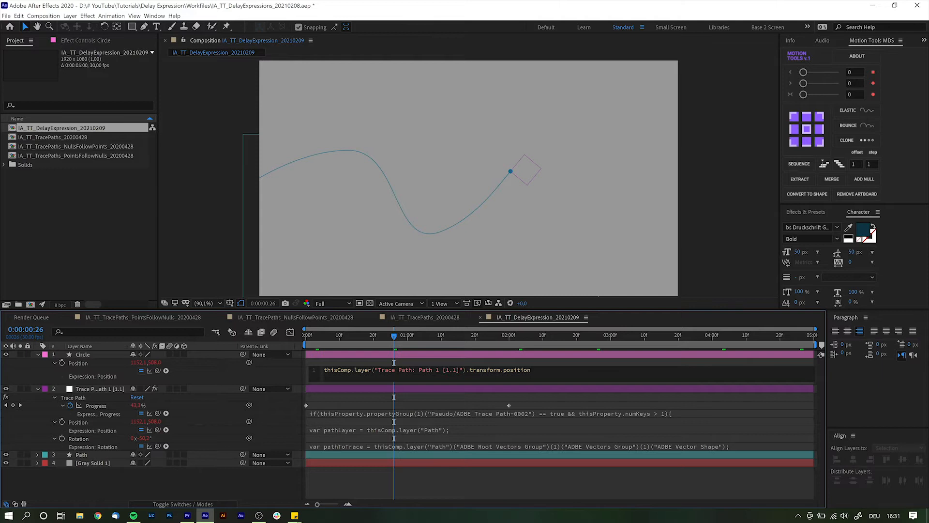
Append .valueAtTime(time) to the Circle's Position expression, replacing the placeholder argument.
{"action": "type", "text": ".valueAtTime("}
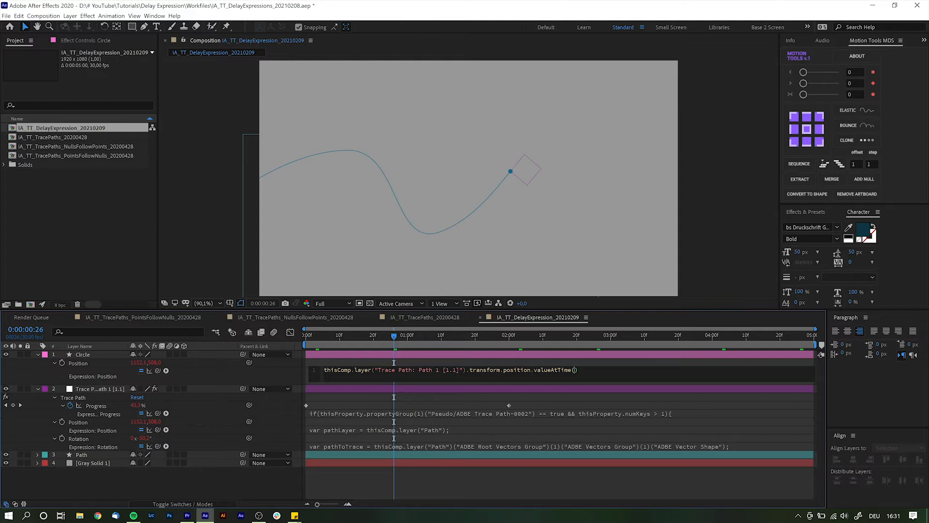
{"action": "mouse_move", "coordinate": [566, 392]}
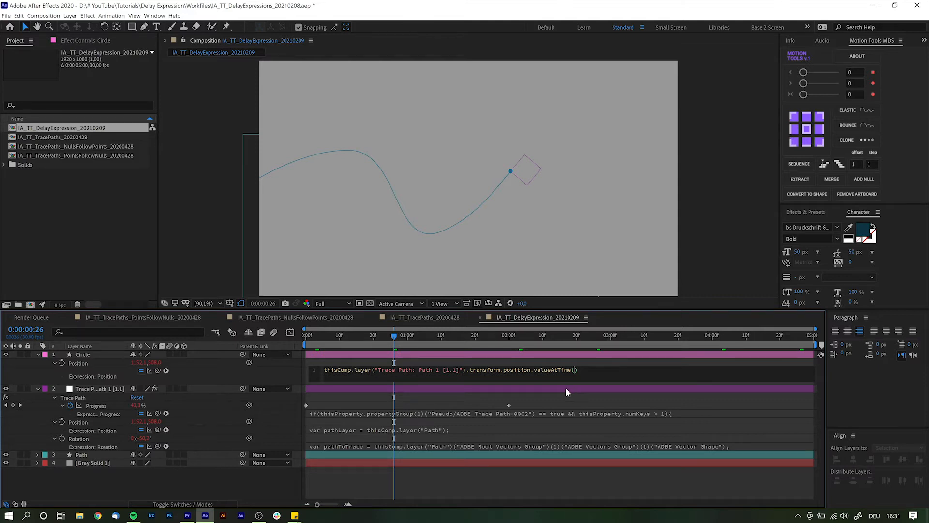
{"action": "type", "text": "1"}
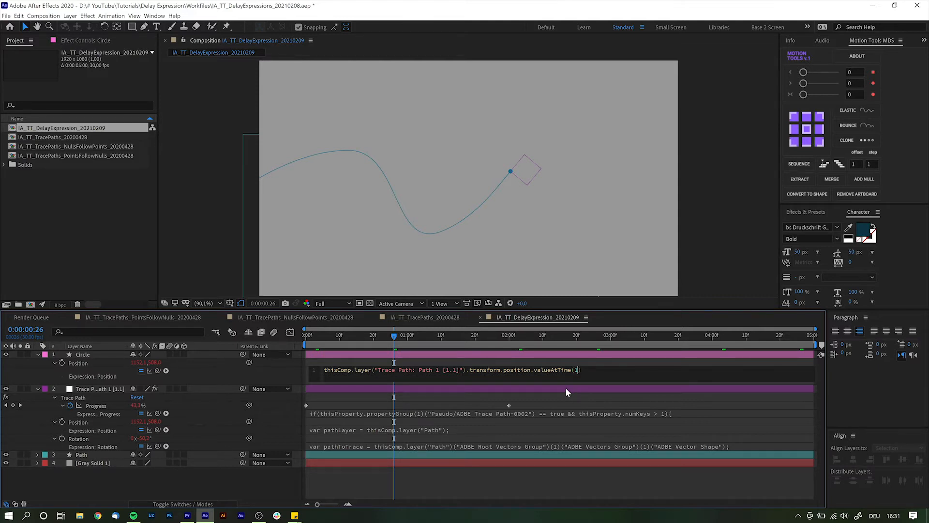
{"action": "left_click_drag", "start_coordinate": [394, 336], "coordinate": [374, 336]}
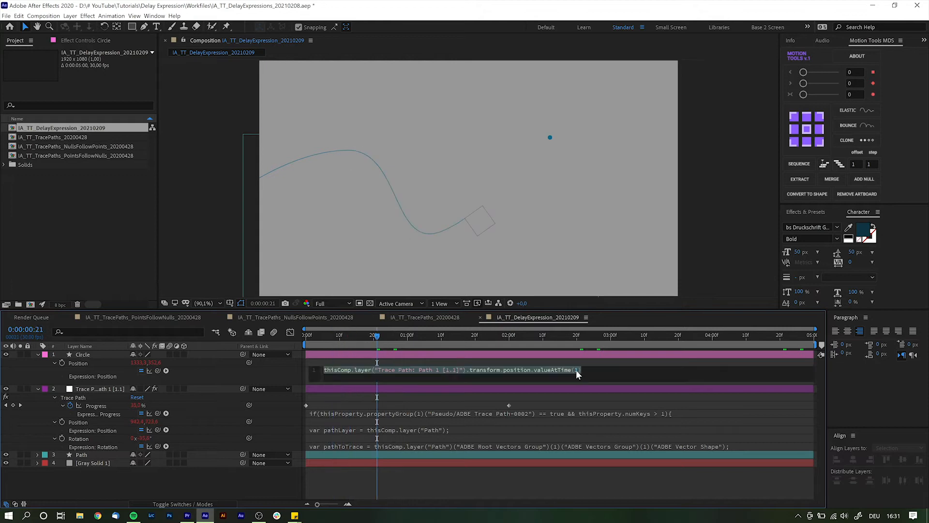
{"action": "type", "text": "time"}
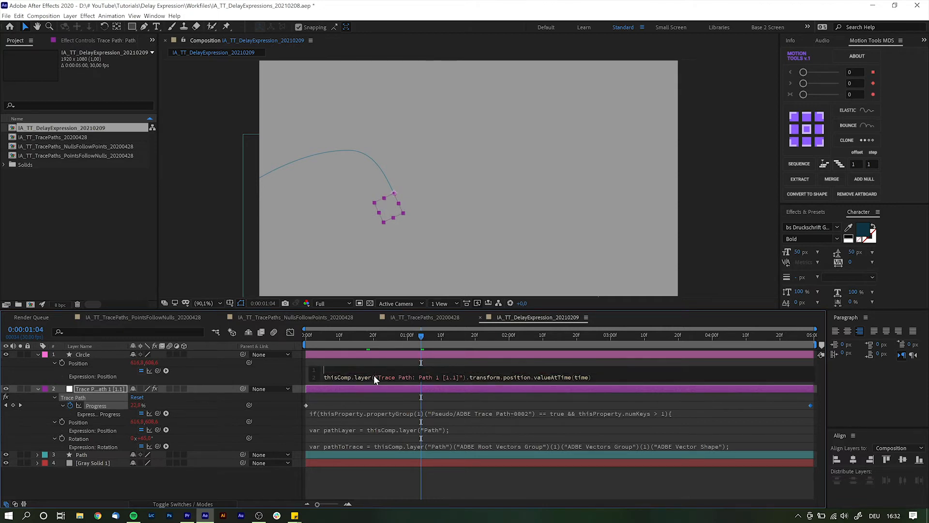
Add the line delay = time - index; at the top of the Position expression.
{"action": "type", "text": "delay ="}
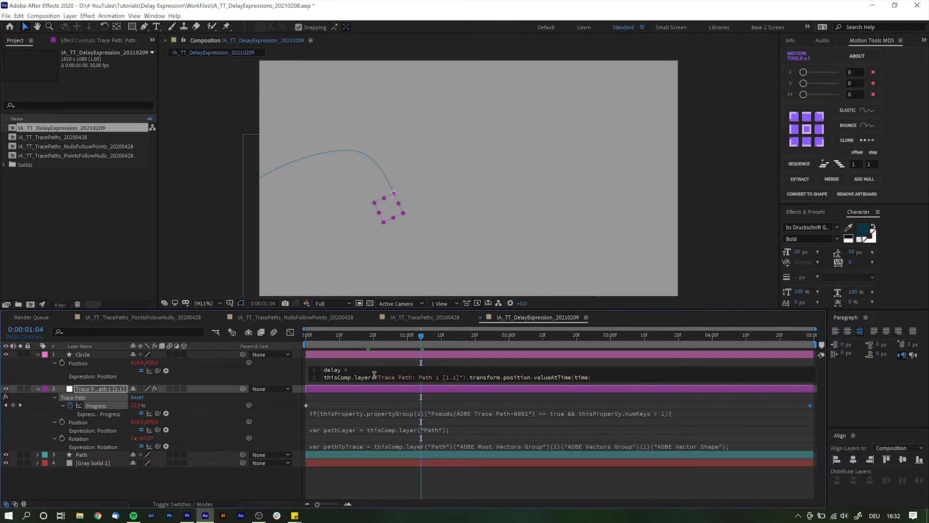
{"action": "type", "text": "time -"}
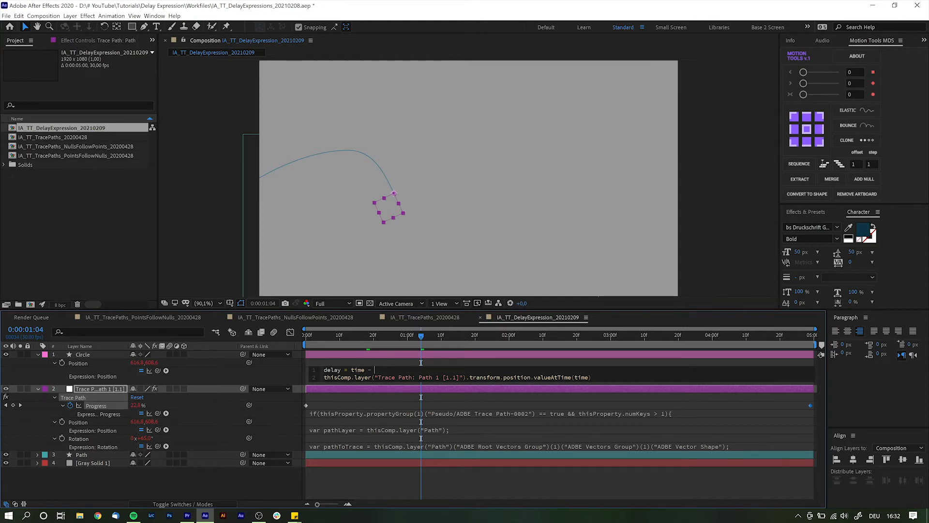
{"action": "type", "text": "index"}
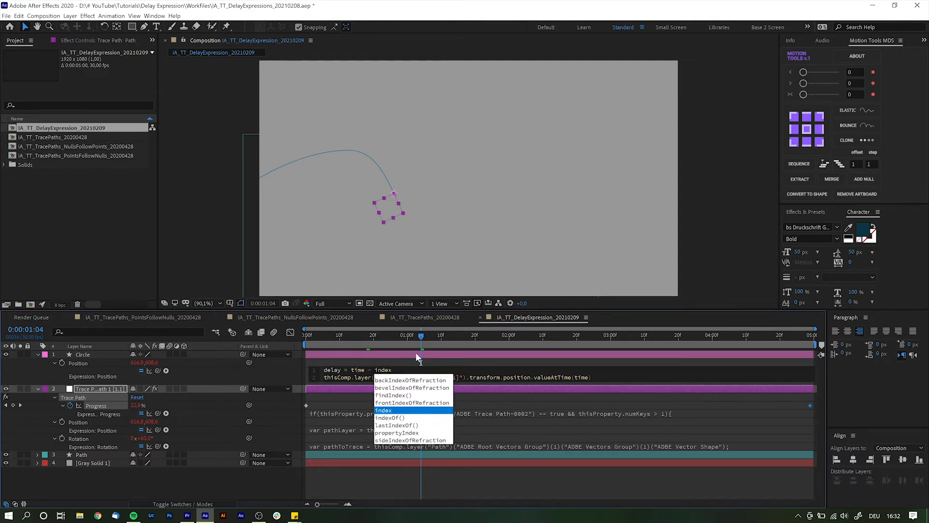
{"action": "left_click", "coordinate": [384, 410]}
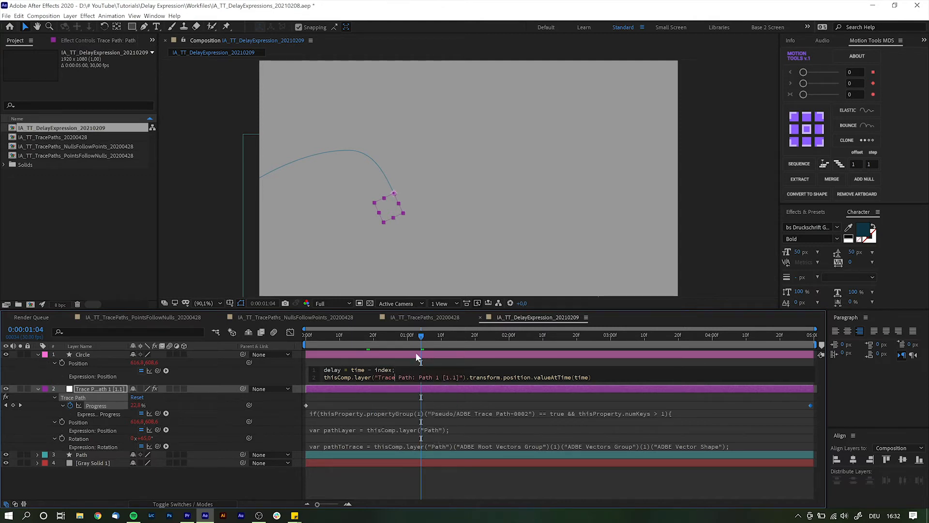
{"action": "double_click", "coordinate": [581, 377]}
{"action": "type", "text": "delay"}
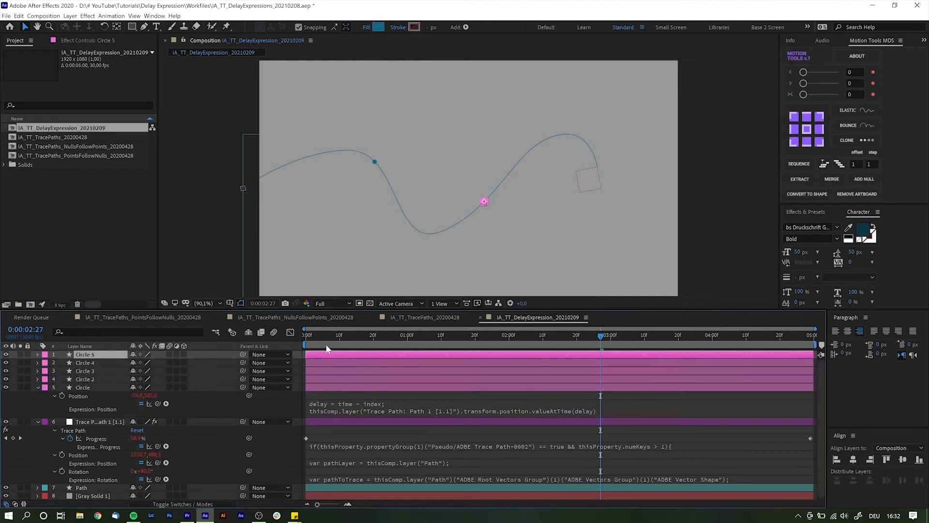
Sample the trace with valueAtTime(delay) so duplicated circles trail along the path.
{"action": "left_click", "coordinate": [425, 335]}
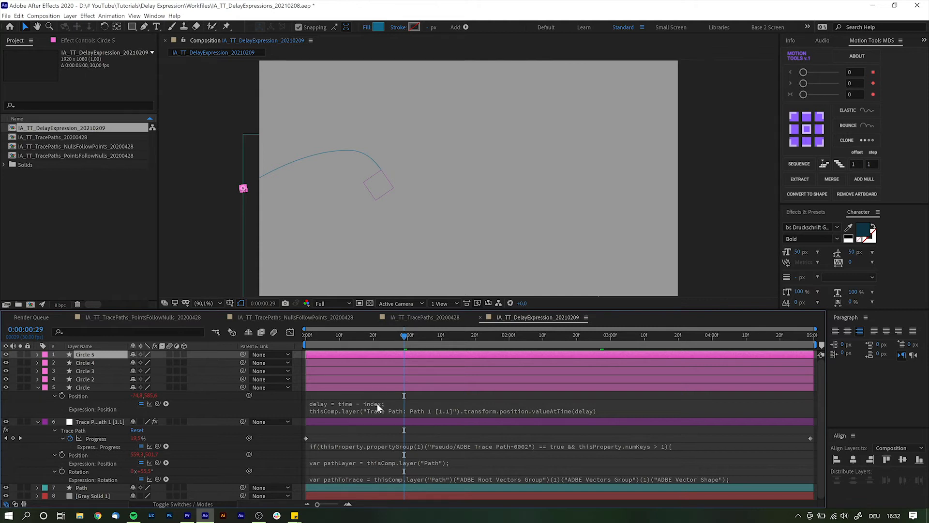
{"action": "left_click", "coordinate": [542, 335]}
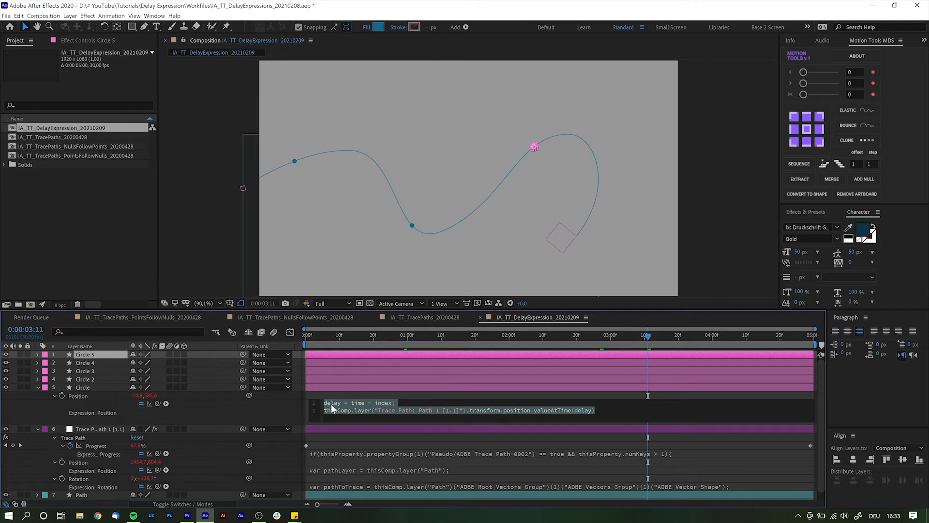
Define indDelay = random(0,1); and subtract indDelay instead of index in the delay line.
{"action": "left_click", "coordinate": [385, 430]}
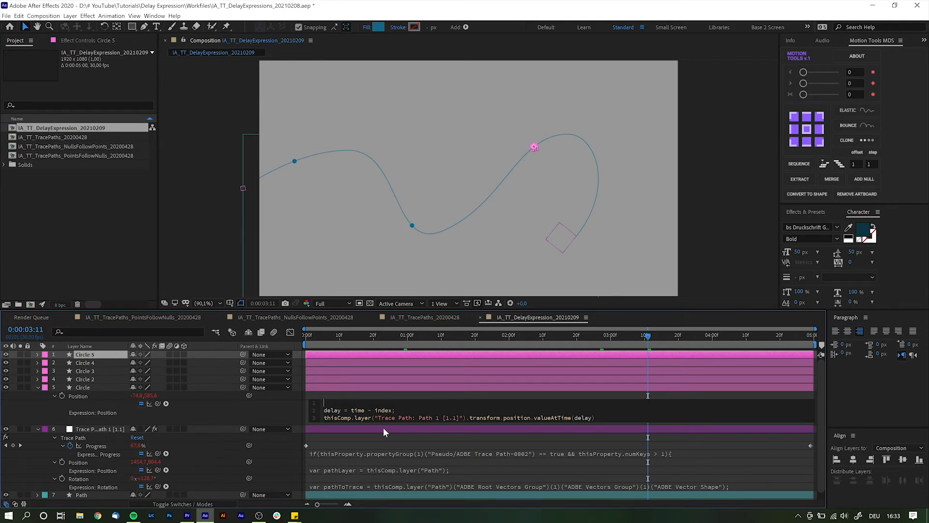
{"action": "type", "text": "indDelay = random(0,"}
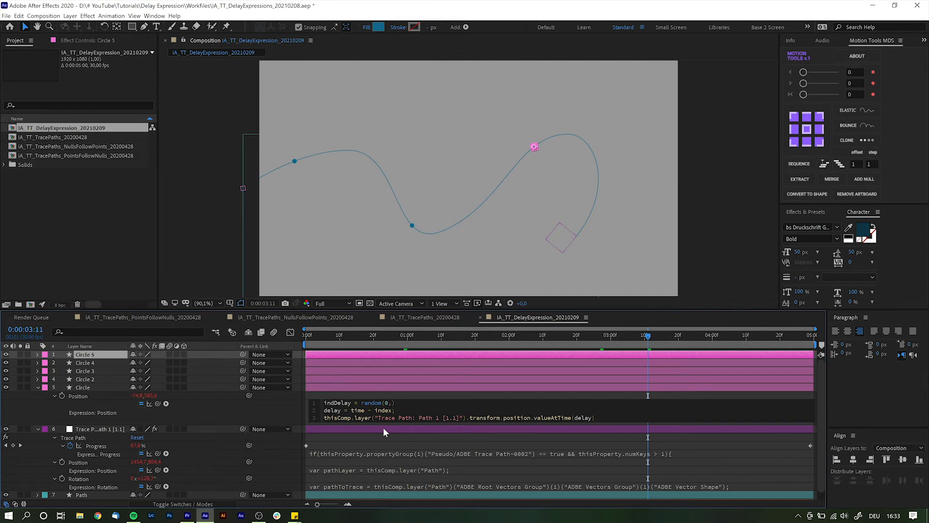
{"action": "type", "text": "1"}
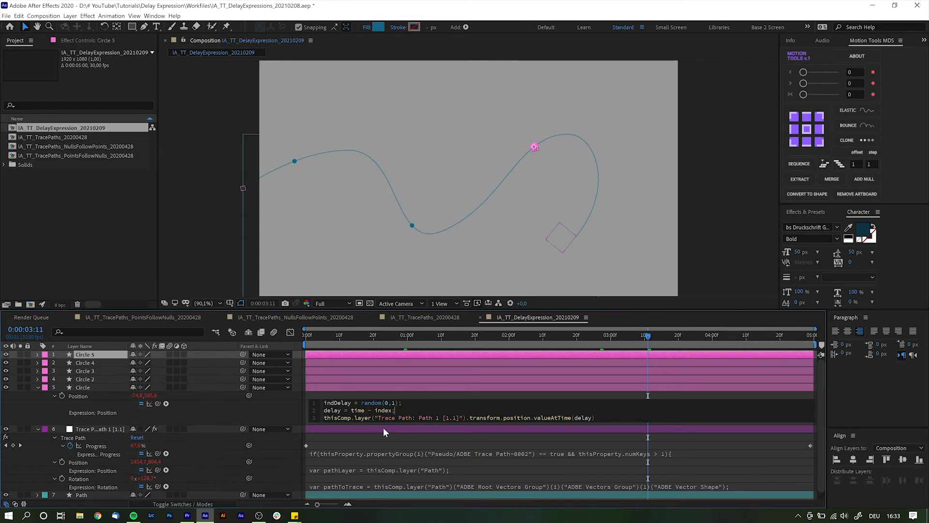
{"action": "type", "text": "inde"}
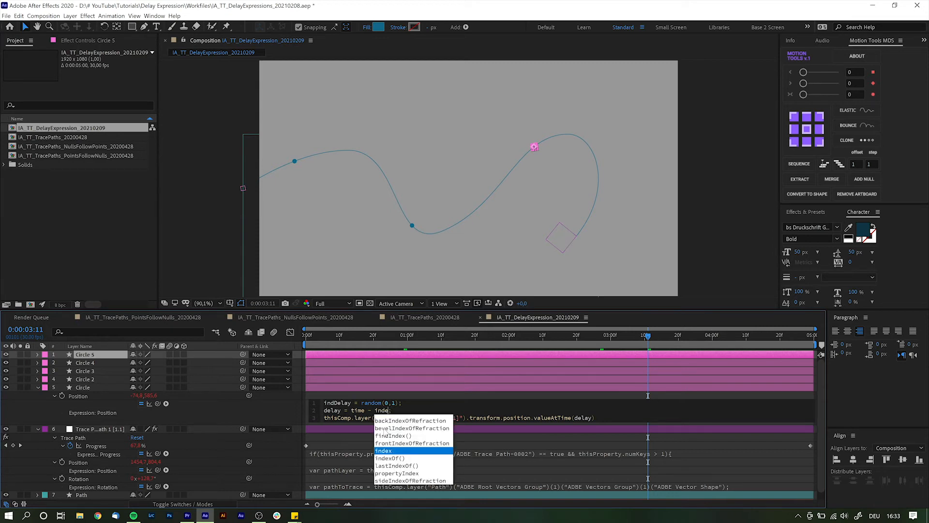
{"action": "key", "text": "BackSpace"}
{"action": "type", "text": "Delay;"}
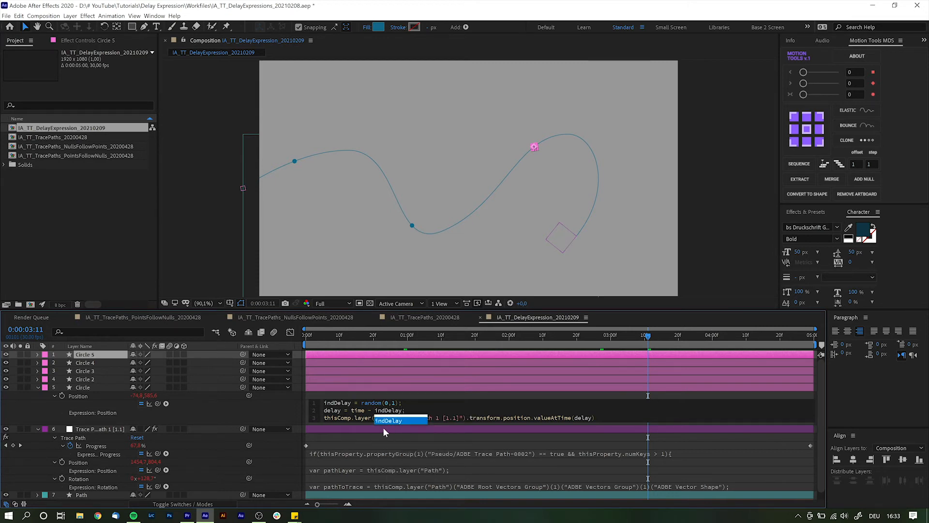
{"action": "left_click", "coordinate": [388, 420]}
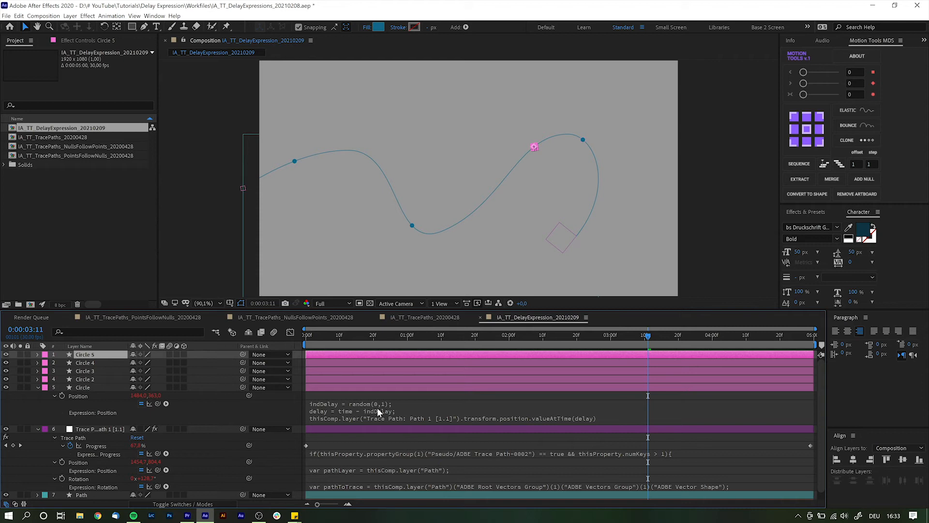
{"action": "mouse_move", "coordinate": [378, 413]}
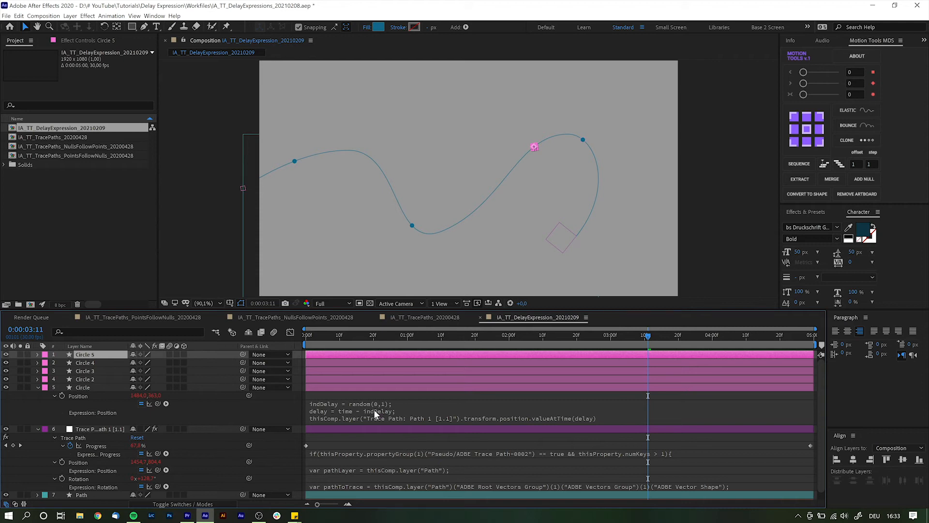
{"action": "mouse_move", "coordinate": [366, 344]}
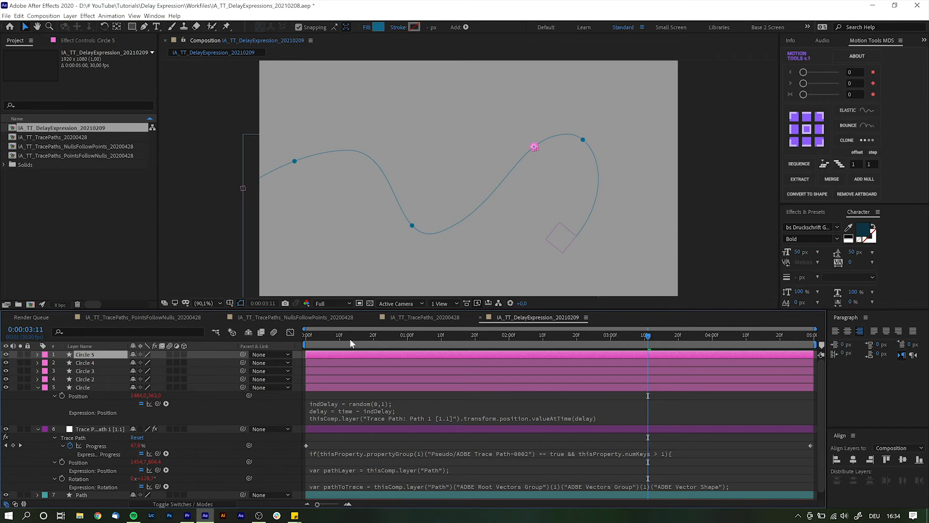
Scrub the current-time indicator back to about frame 27 to check the circle.
{"action": "left_click_drag", "start_coordinate": [648, 335], "coordinate": [371, 335]}
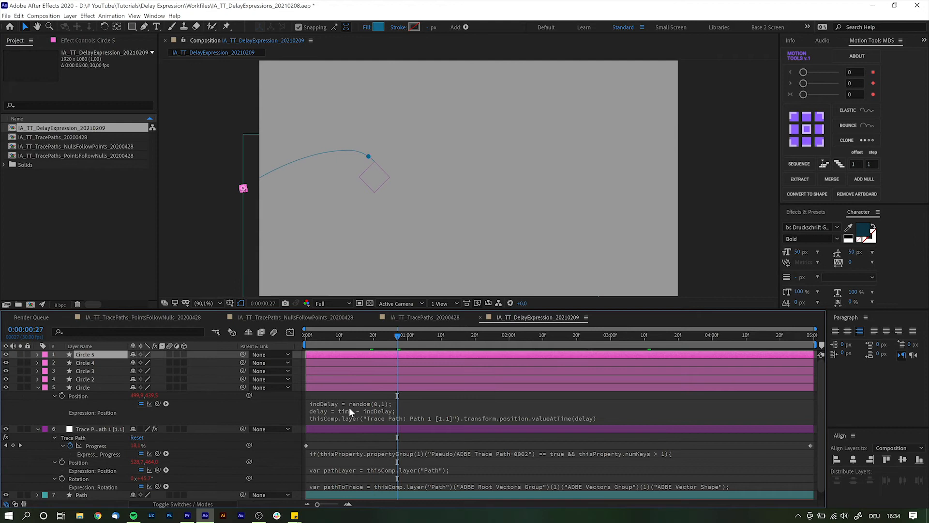
Start the expression with seedRandom(index, timeless = true); to fix each circle's random delay.
{"action": "type", "text": "seedRandom("}
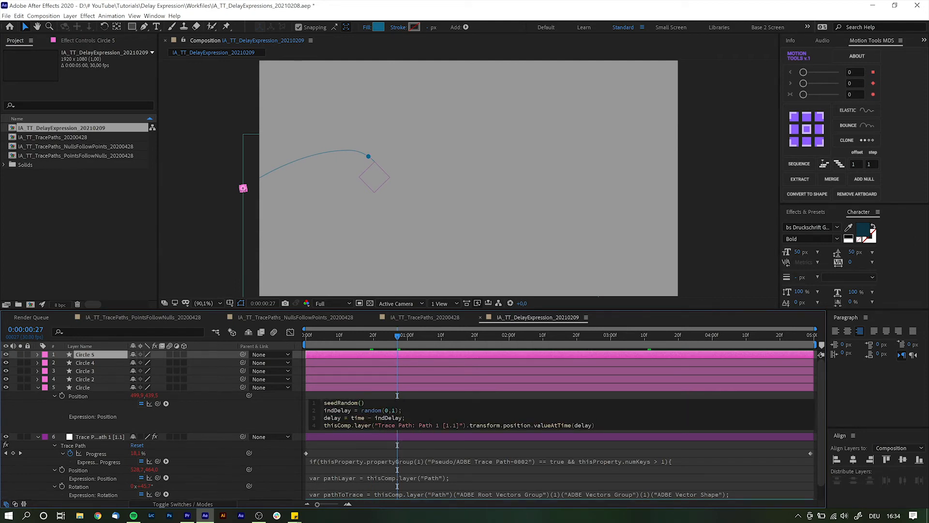
{"action": "type", "text": "index"}
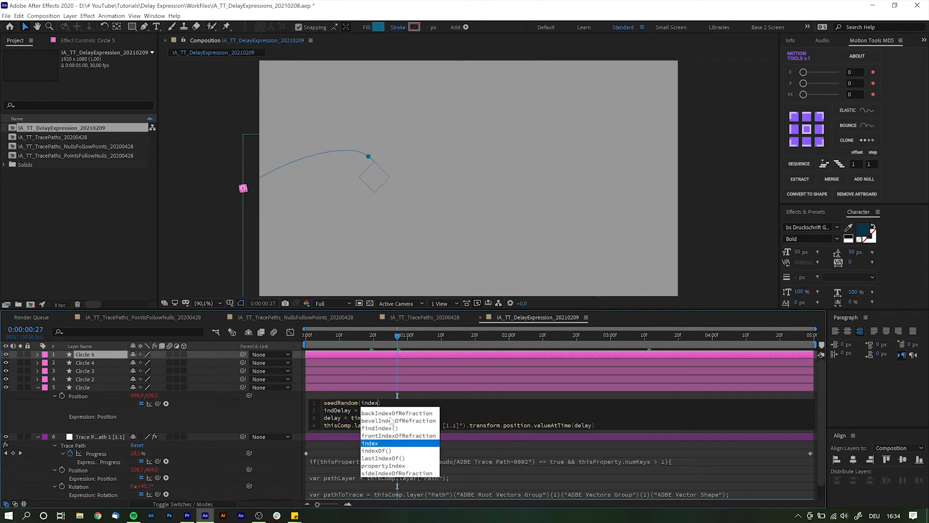
{"action": "type", "text": ",timeless = false"}
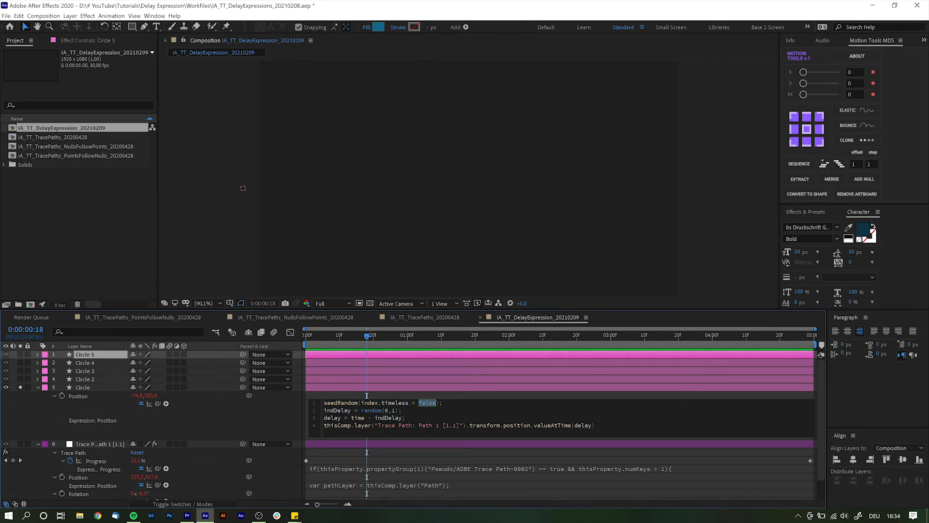
{"action": "type", "text": "tru"}
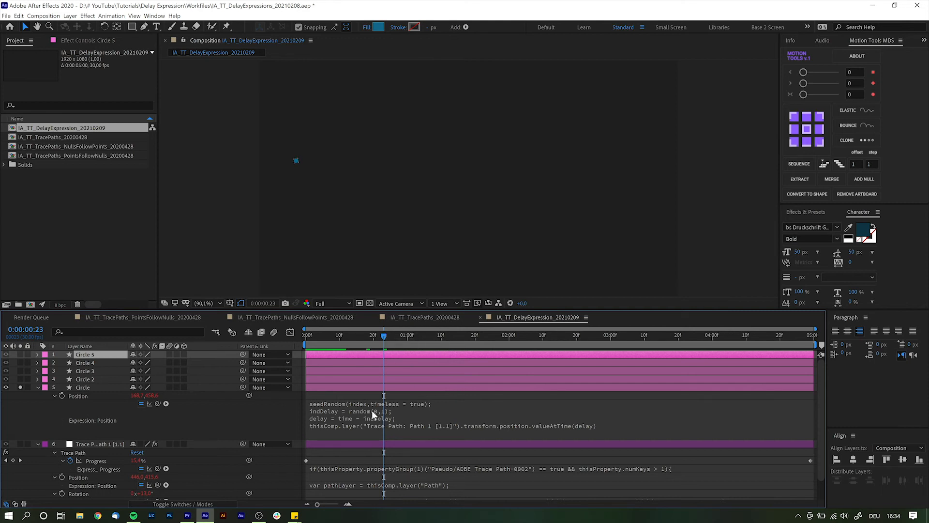
Copy the seeded random-delay Position expression and paste it onto the other Circle layers, returning to frame zero.
{"action": "right_click", "coordinate": [77, 396]}
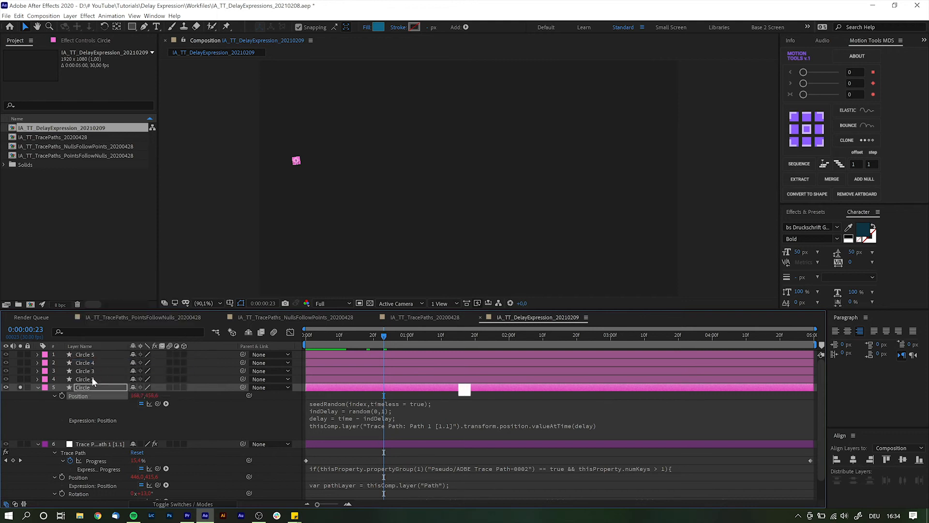
{"action": "key", "text": "ctrl+v"}
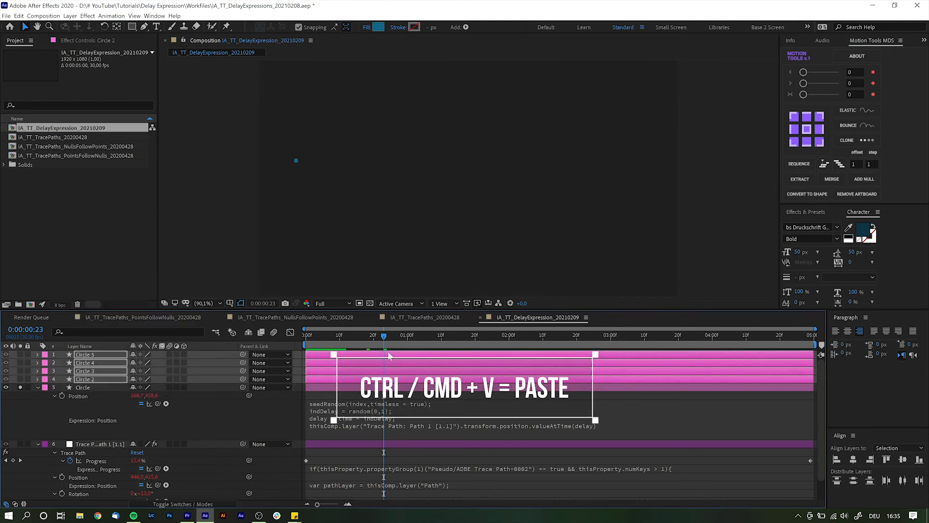
{"action": "left_click", "coordinate": [372, 27]}
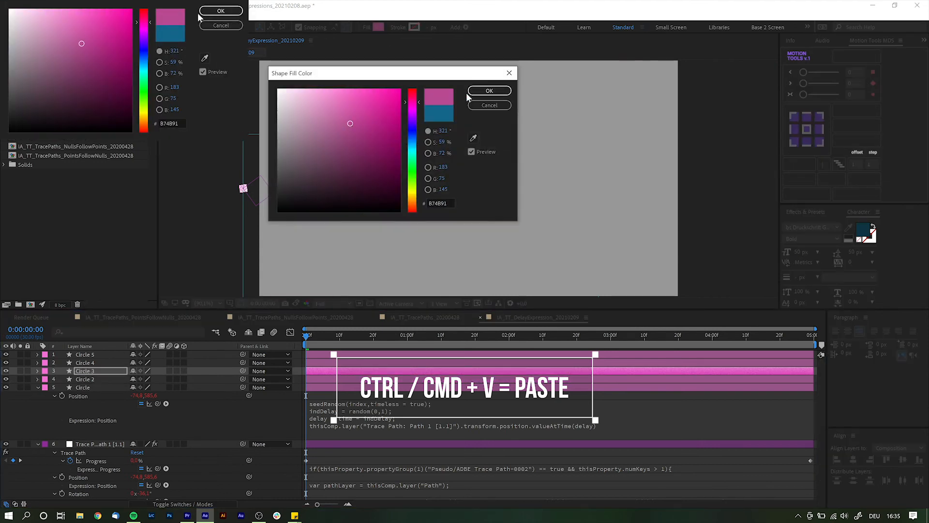
{"action": "left_click", "coordinate": [488, 90]}
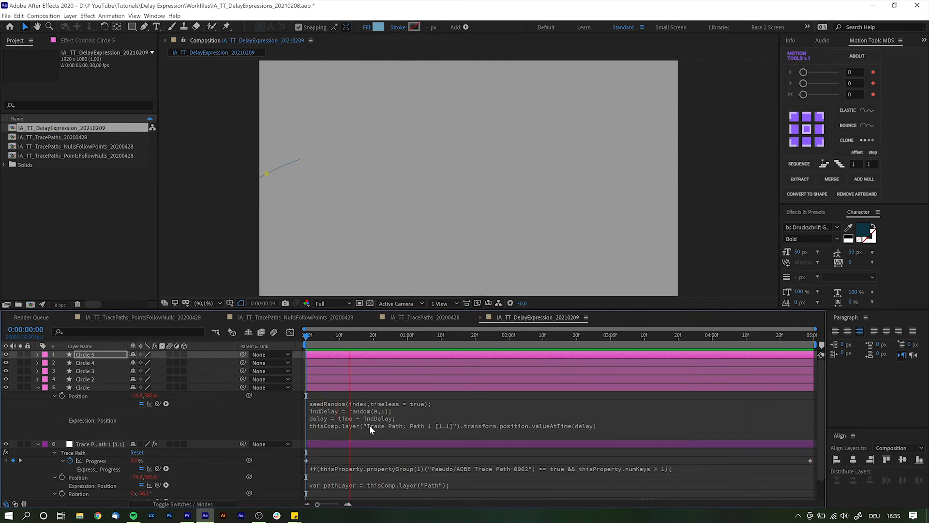
Edit the Position expression to add an empty line after the indDelay line.
{"action": "left_click", "coordinate": [346, 334]}
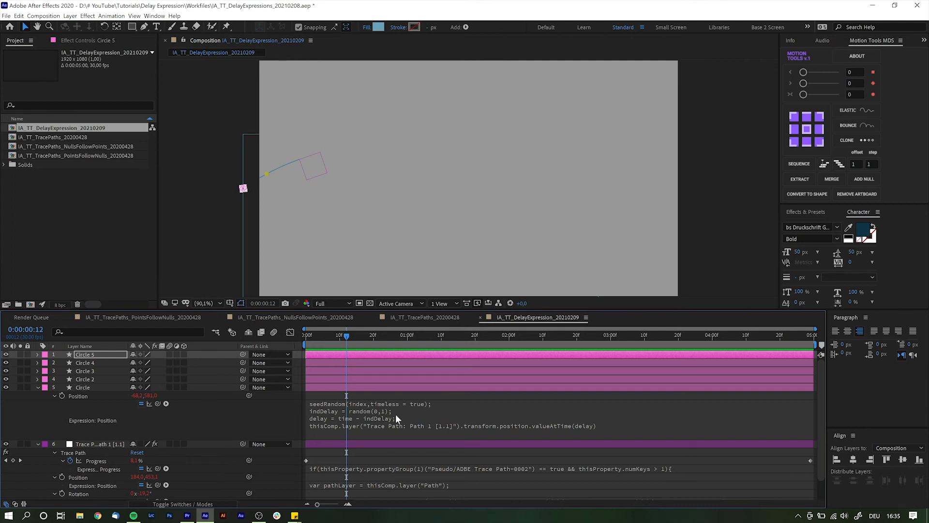
{"action": "mouse_move", "coordinate": [392, 410]}
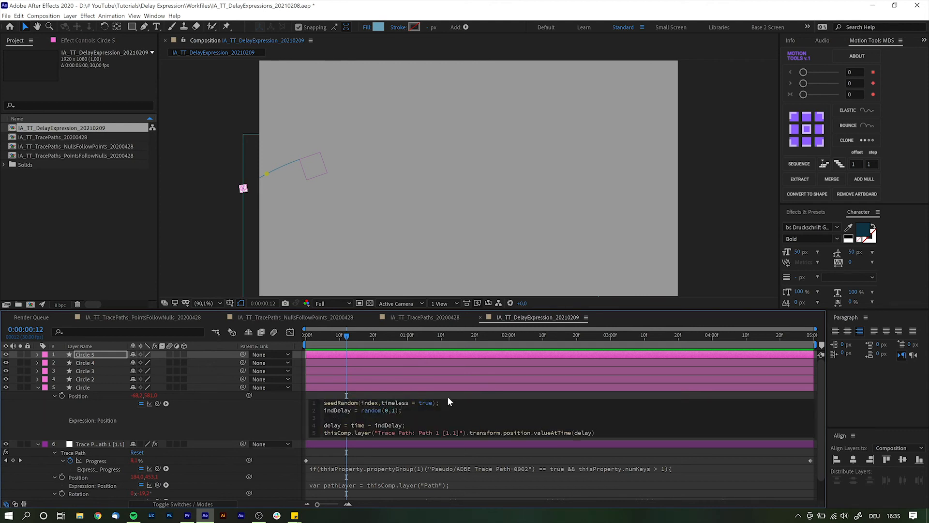
Add the line timeStretch = random(1,1.5); below indDelay, picking random() from autocomplete.
{"action": "type", "text": "timeStretch ="}
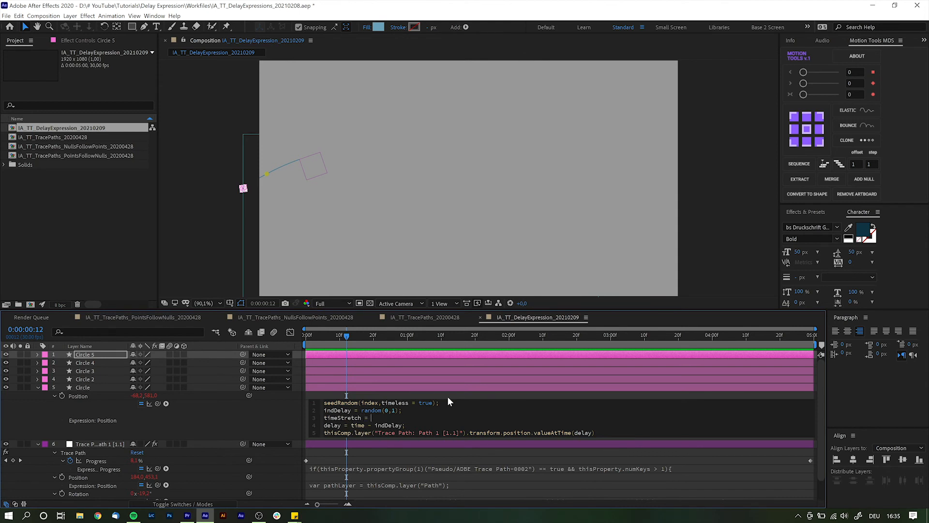
{"action": "type", "text": "random"}
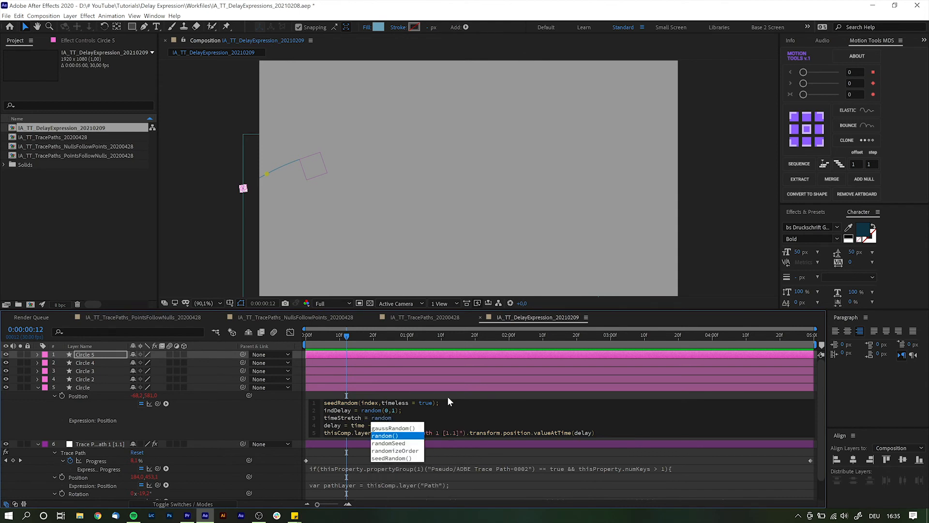
{"action": "left_click", "coordinate": [384, 435]}
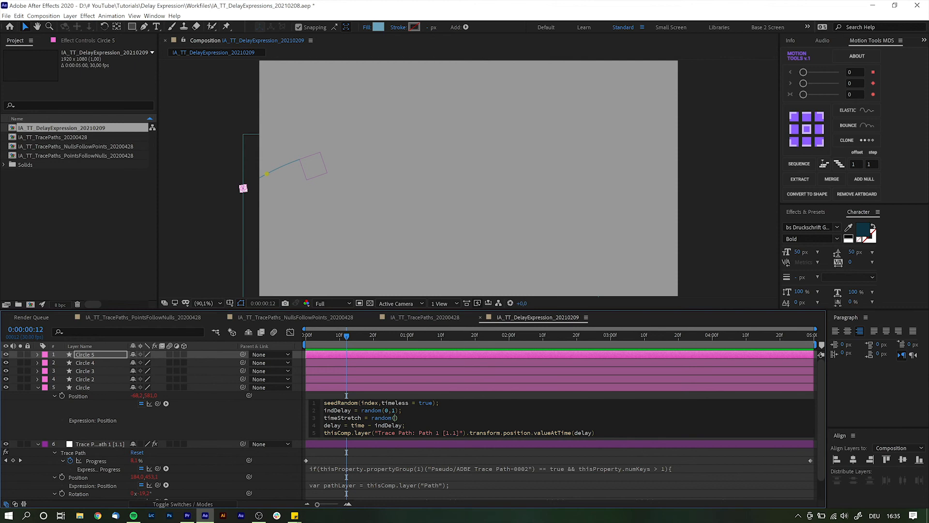
{"action": "type", "text": "1,1"}
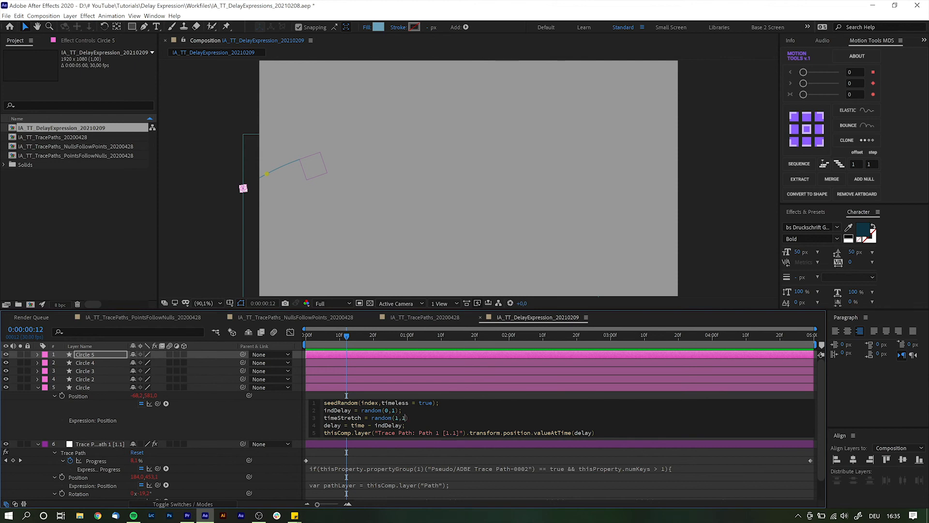
{"action": "type", "text": ".5"}
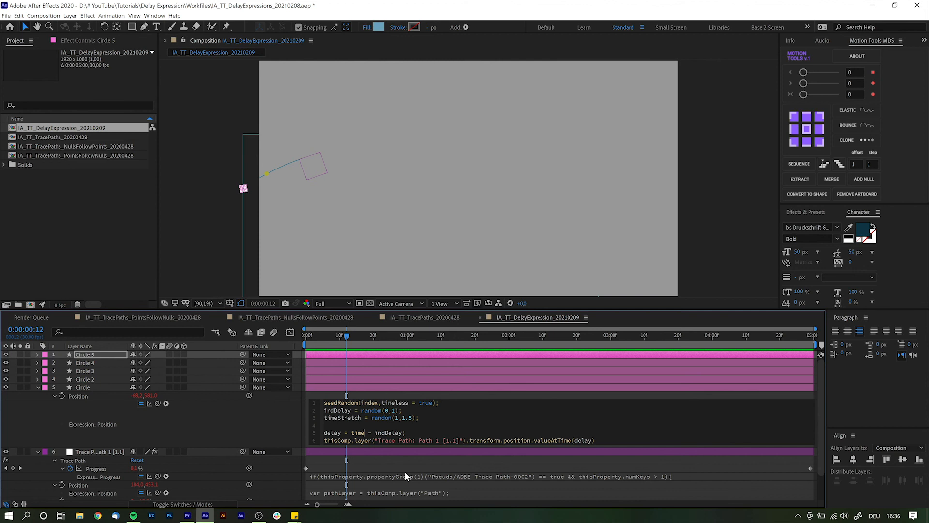
{"action": "mouse_move", "coordinate": [450, 401]}
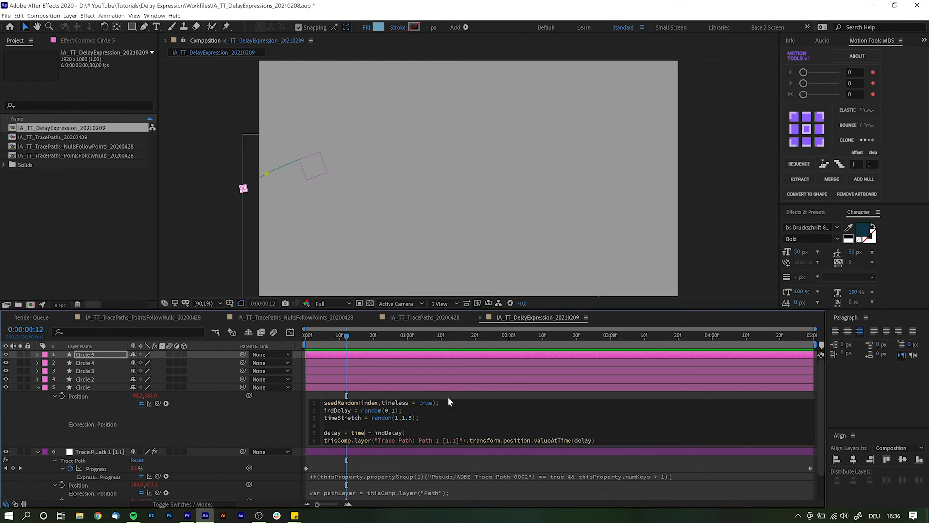